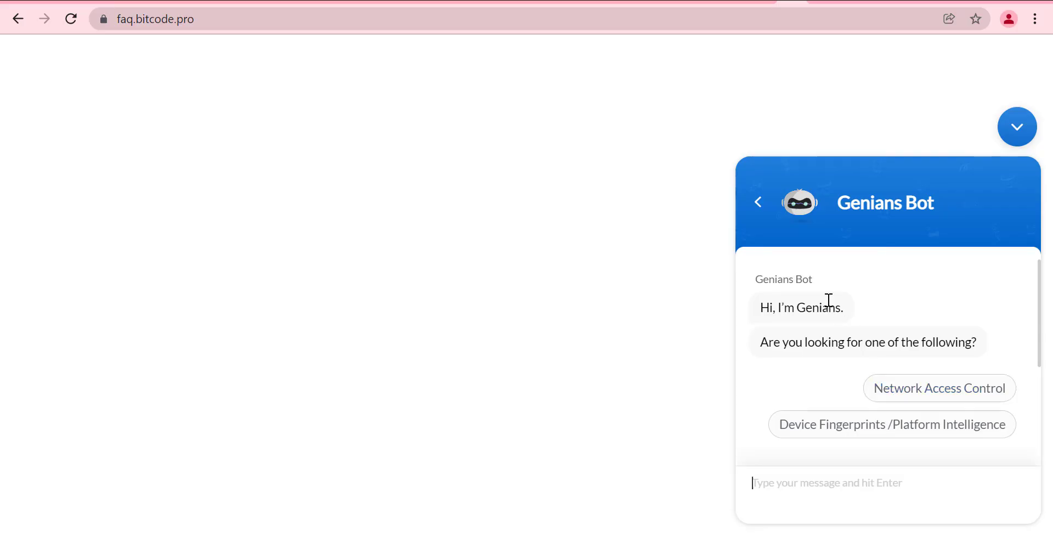
# Highlight the current_page_url lookup on line 3 after noting the faq.bitcode.pro address.
pyautogui.scroll(-3)
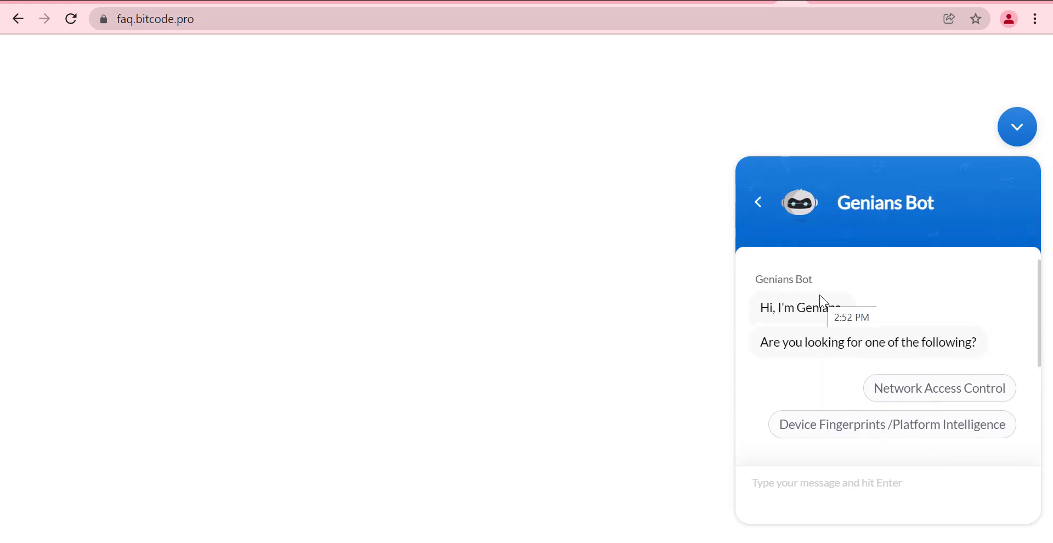
pyautogui.moveTo(435, 111)
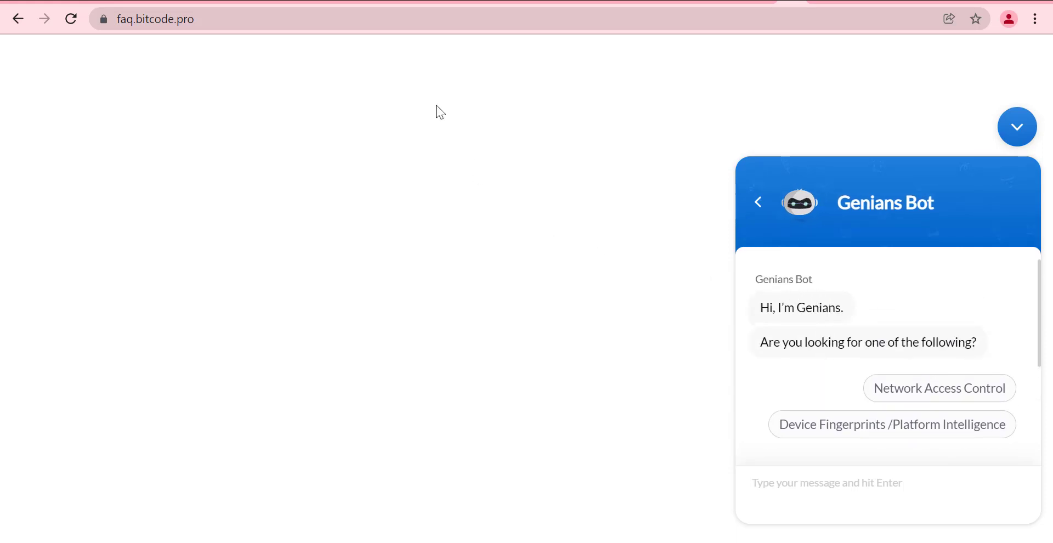
pyautogui.moveTo(237, 41)
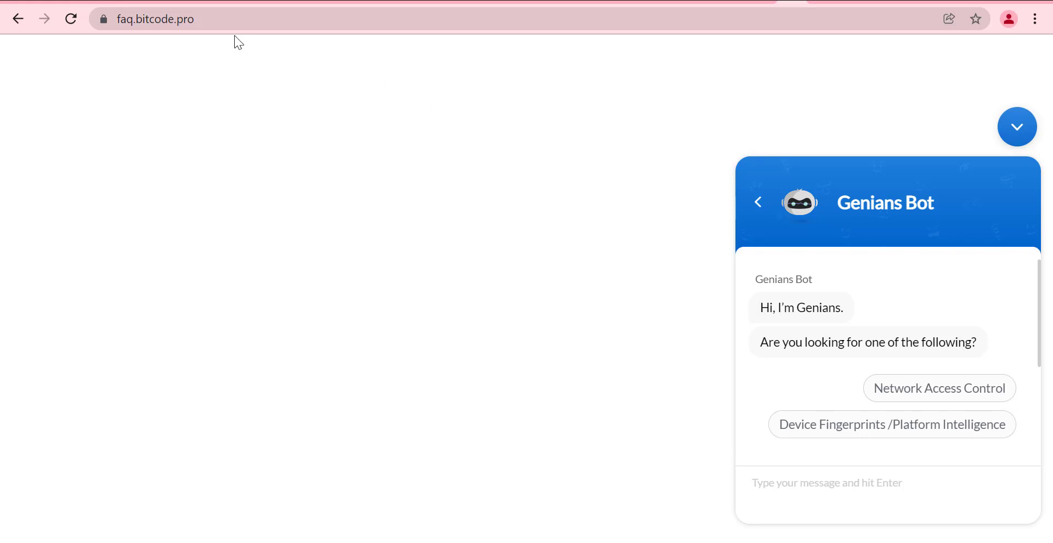
pyautogui.click(175, 18)
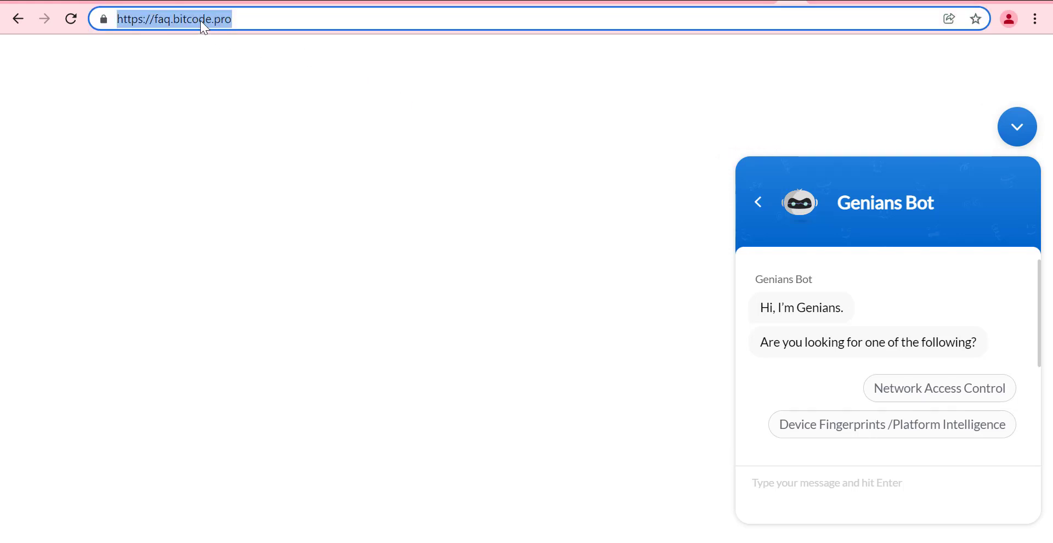
pyautogui.moveTo(430, 86)
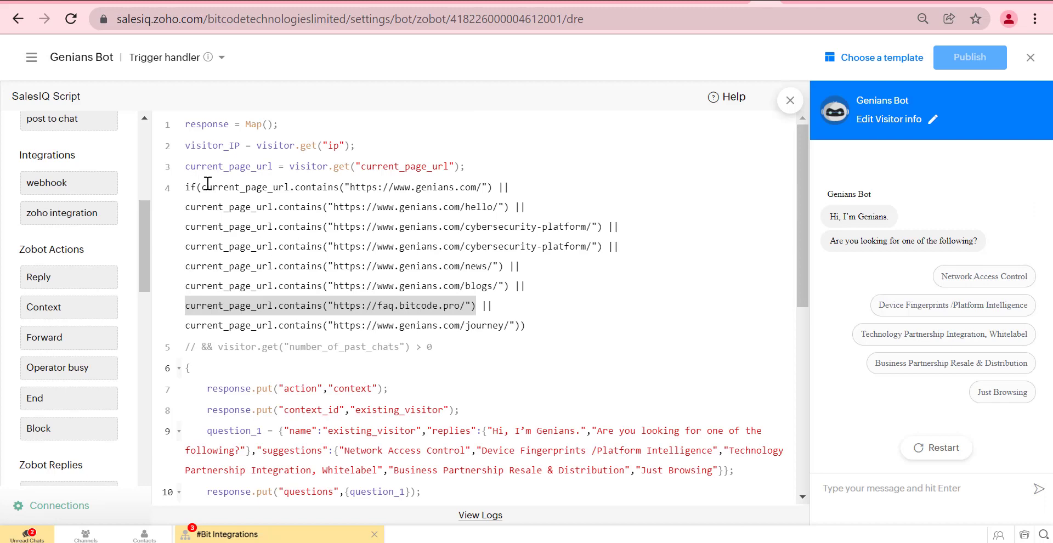
pyautogui.moveTo(136, 94)
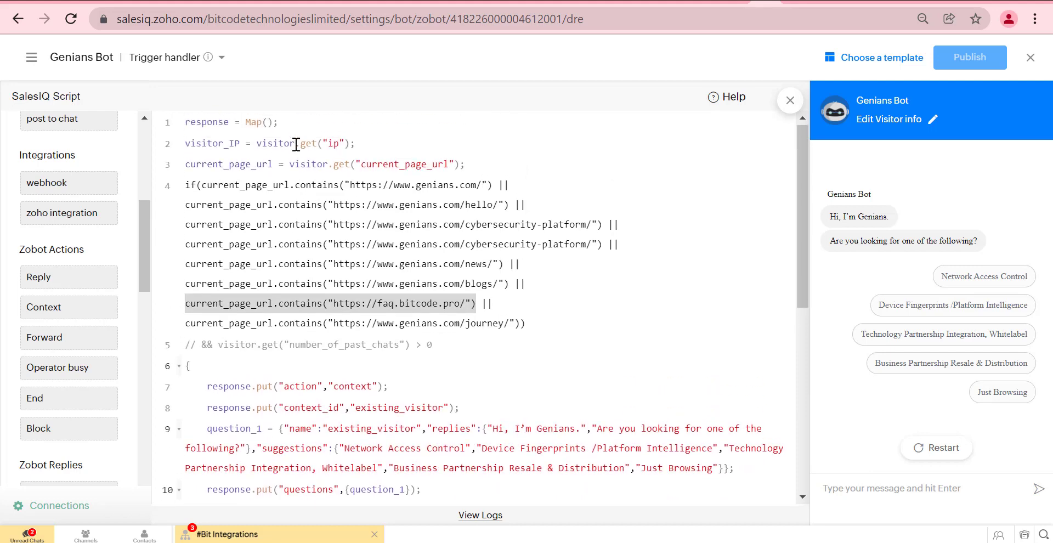
pyautogui.doubleClick(229, 165)
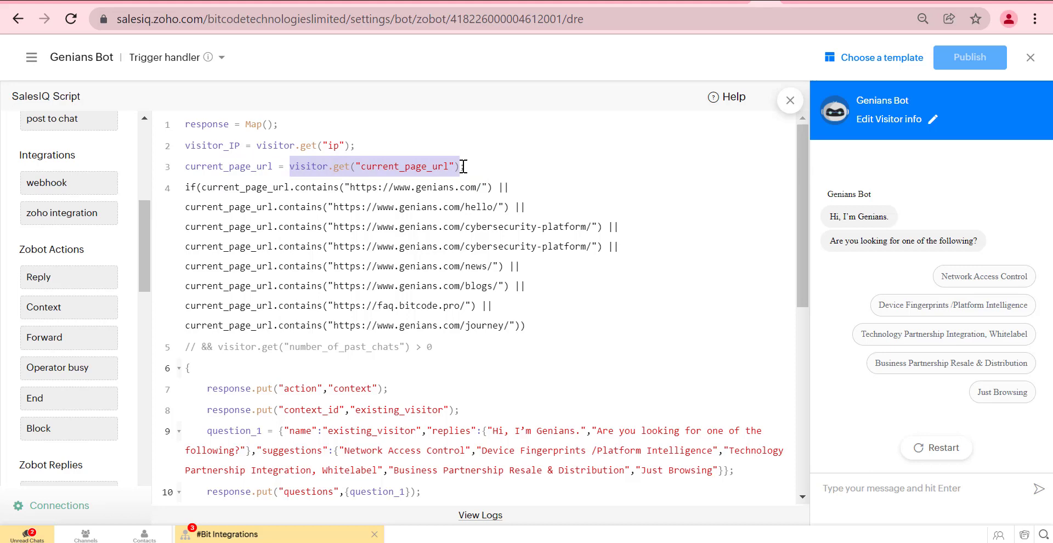
pyautogui.moveTo(887, 124)
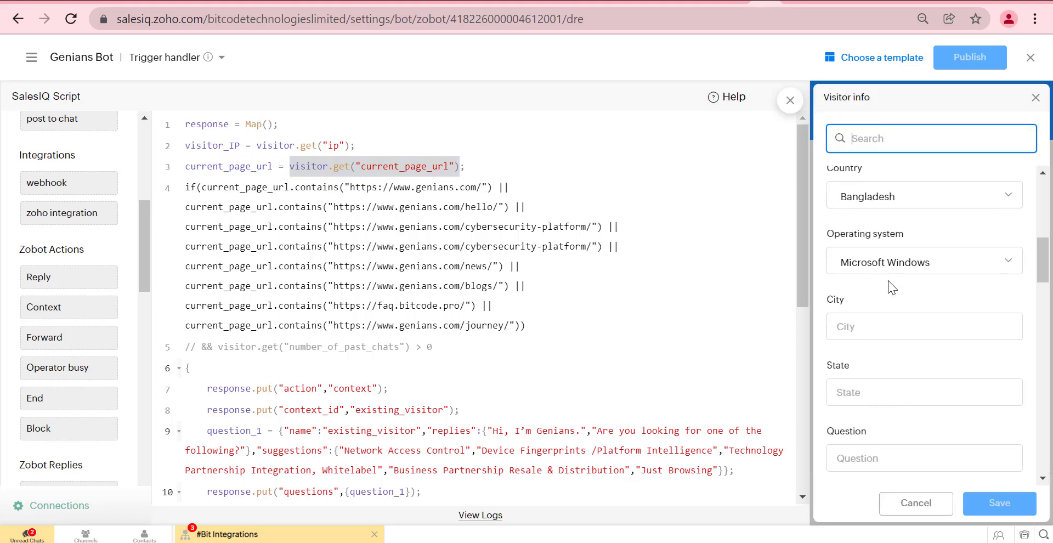
# Review the preview visitor's current page URL and number of past chats fields.
pyautogui.scroll(-3)
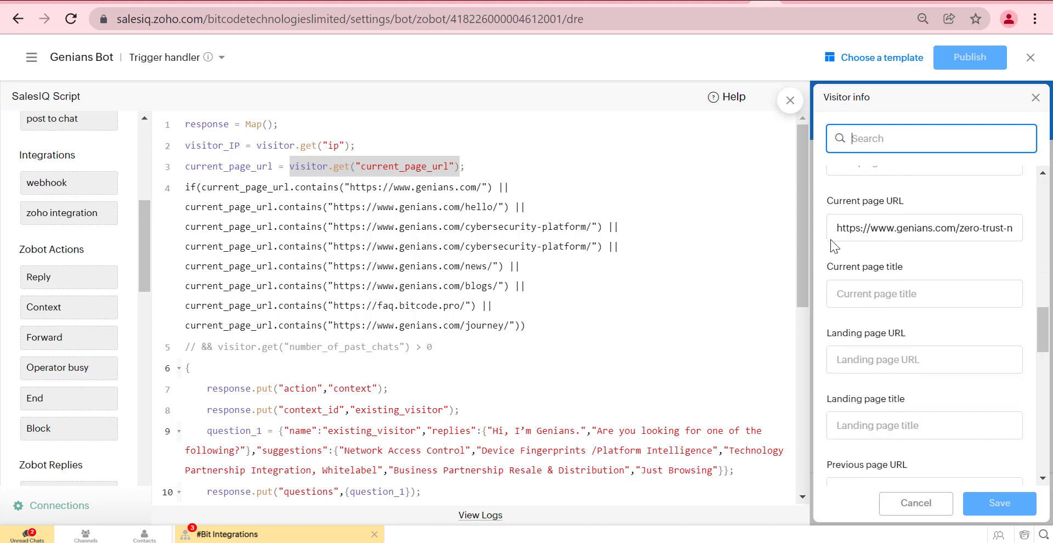
pyautogui.tripleClick(923, 227)
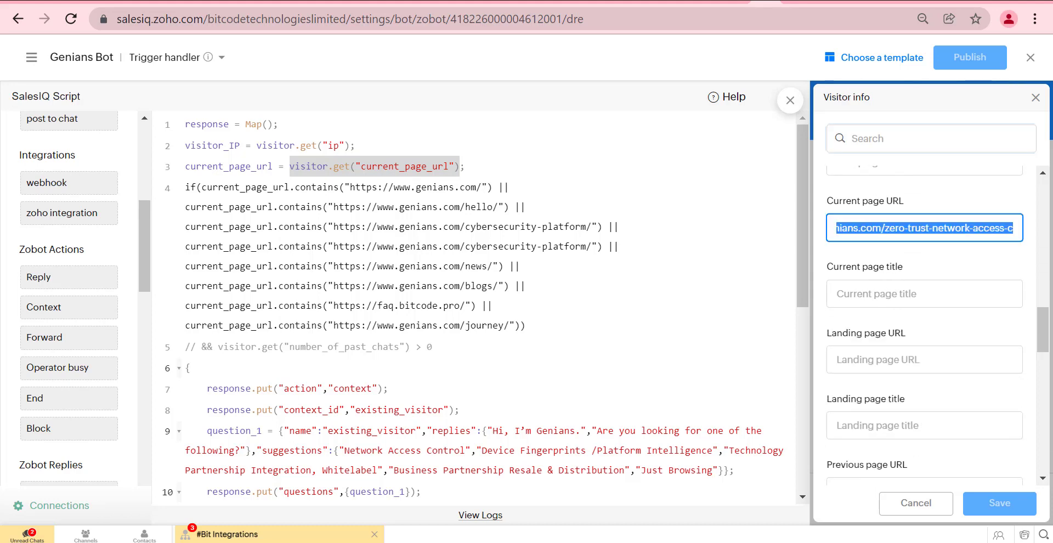
pyautogui.scroll(-3)
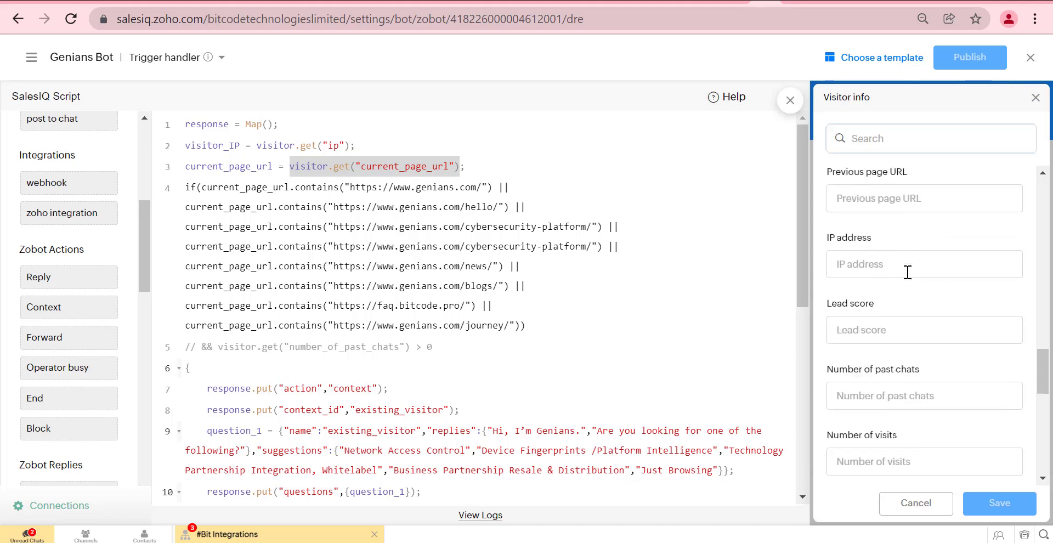
pyautogui.scroll(-3)
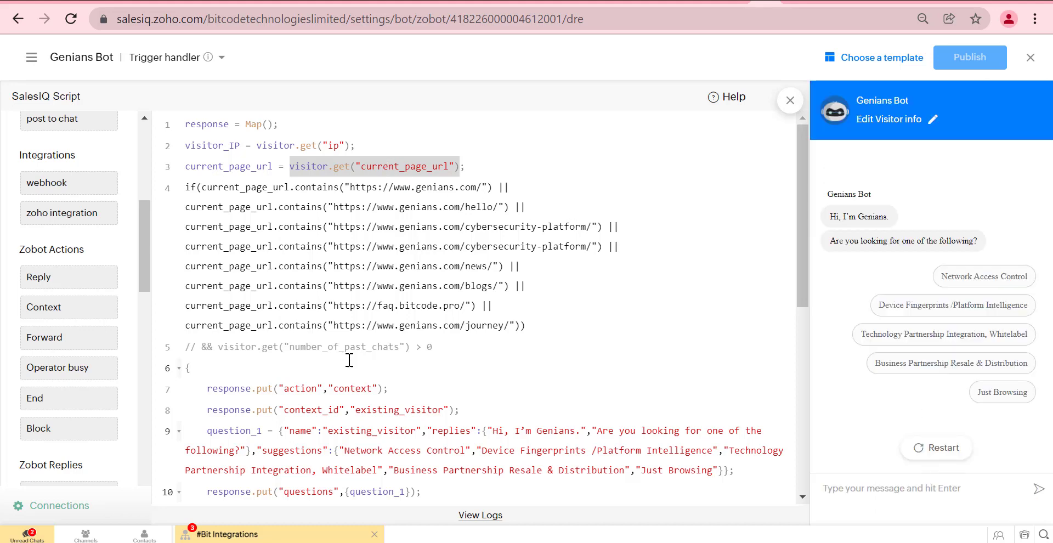
pyautogui.moveTo(187, 302)
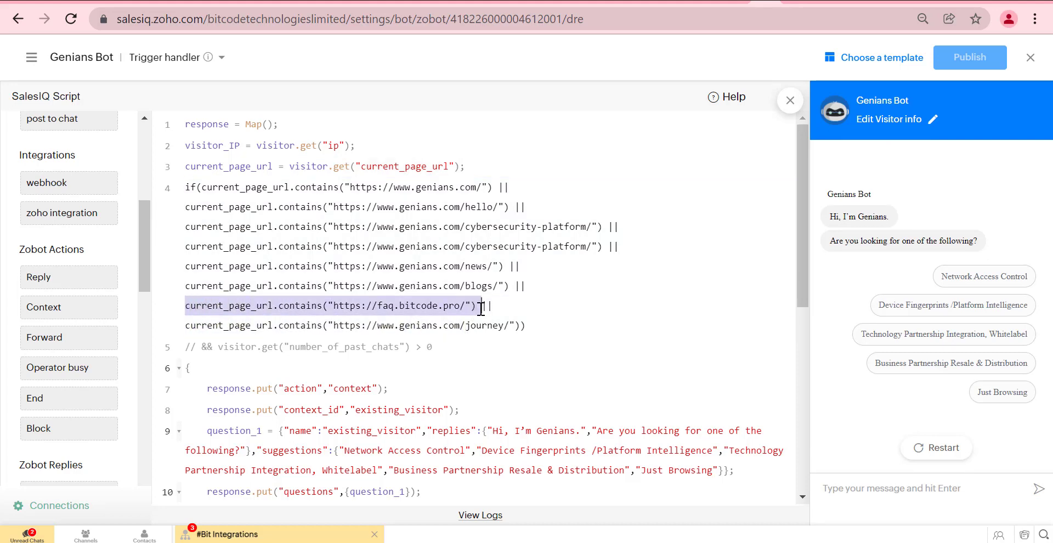
pyautogui.moveTo(555, 226)
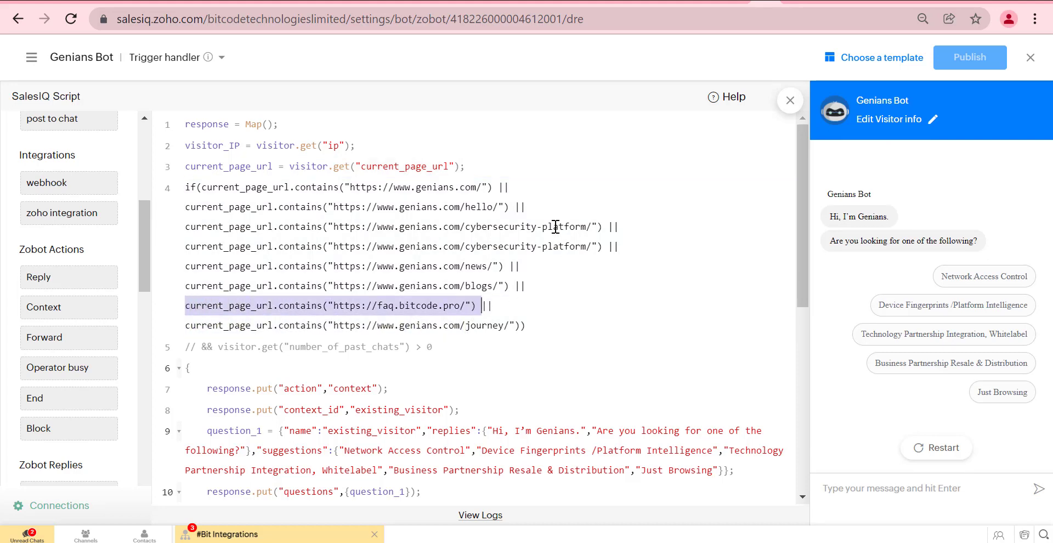
pyautogui.moveTo(981, 49)
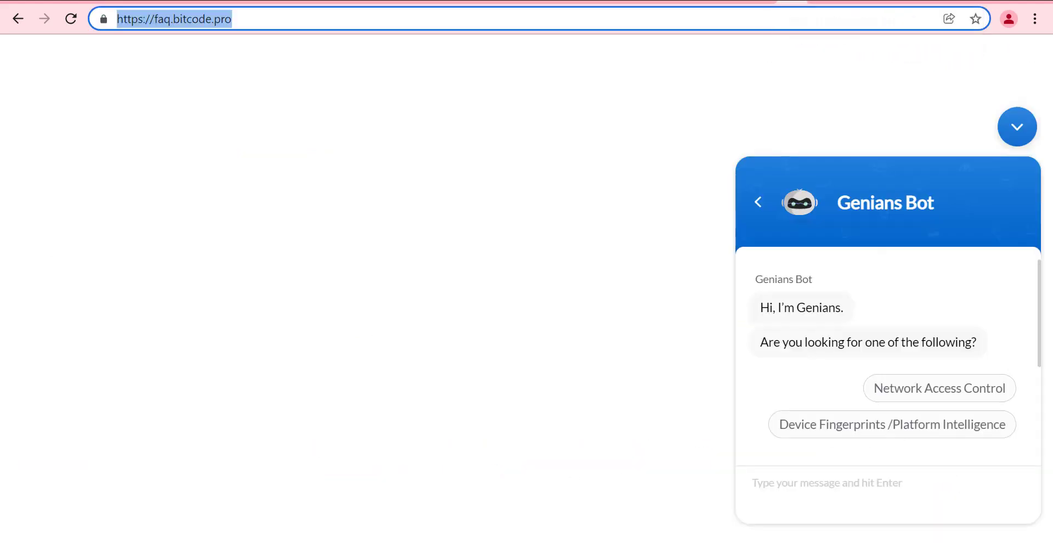
# Fill the chat form with test name 'st 01', surname and a dummy email address.
pyautogui.scroll(-3)
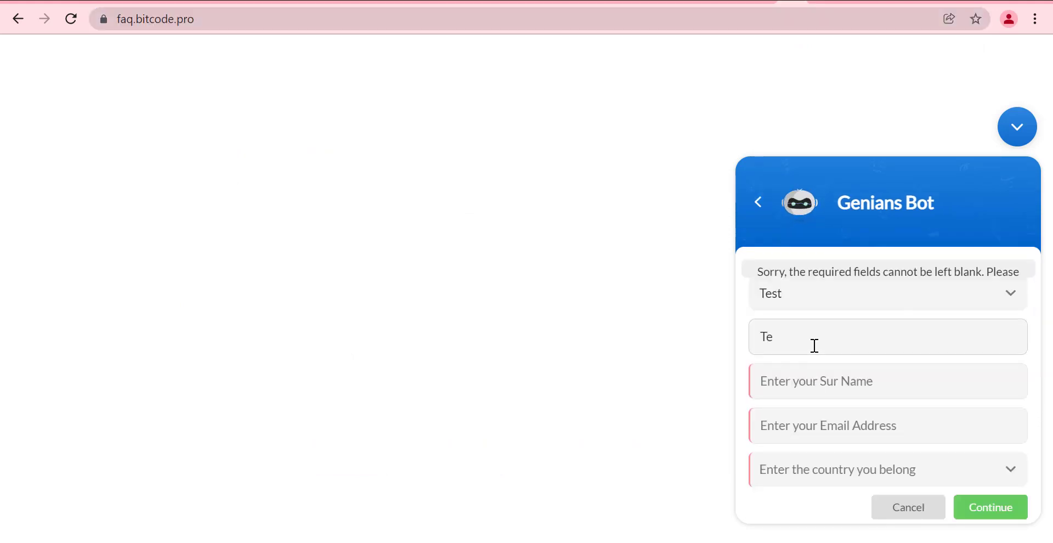
pyautogui.write('st 01')
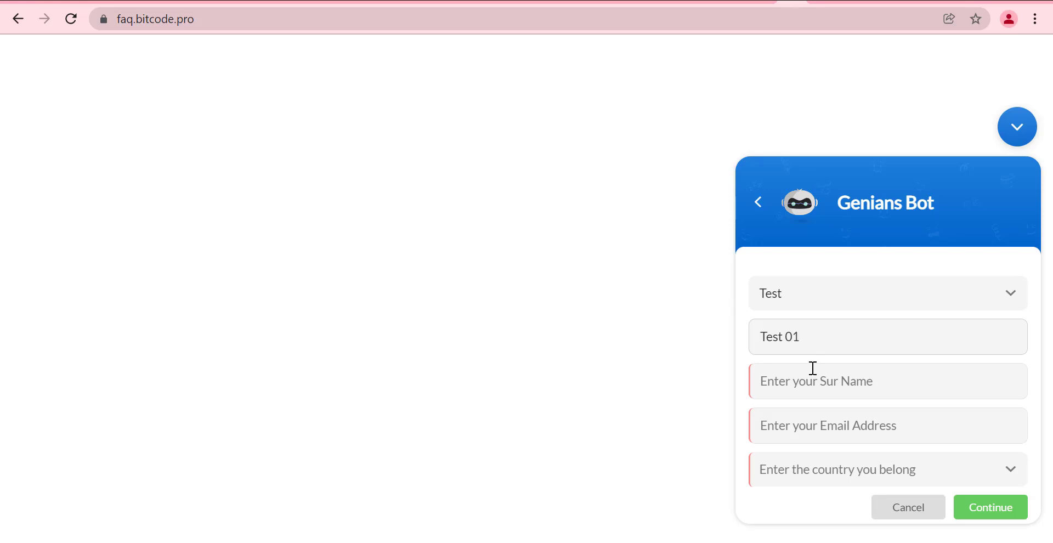
pyautogui.write('dfbdfd')
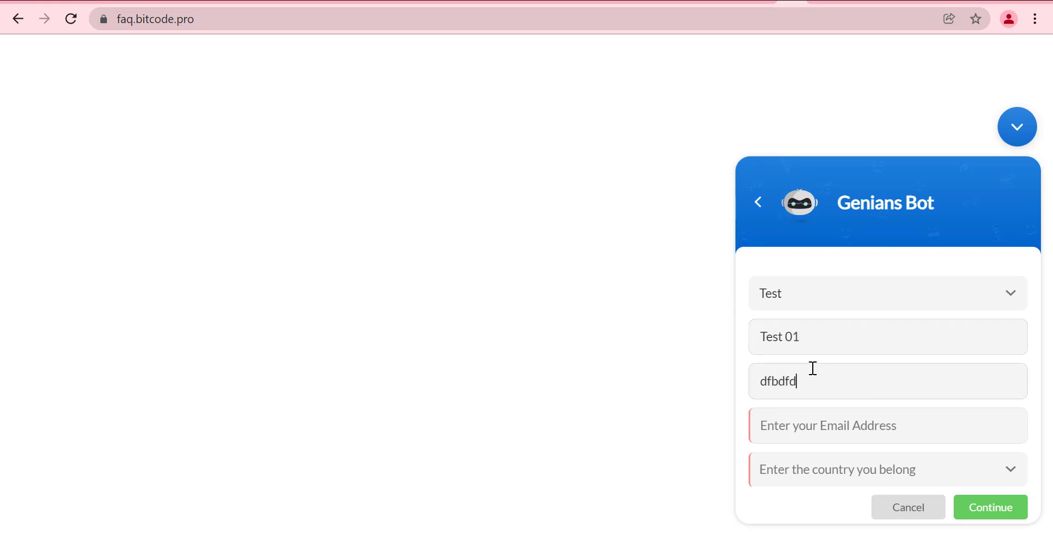
pyautogui.write('fdbd')
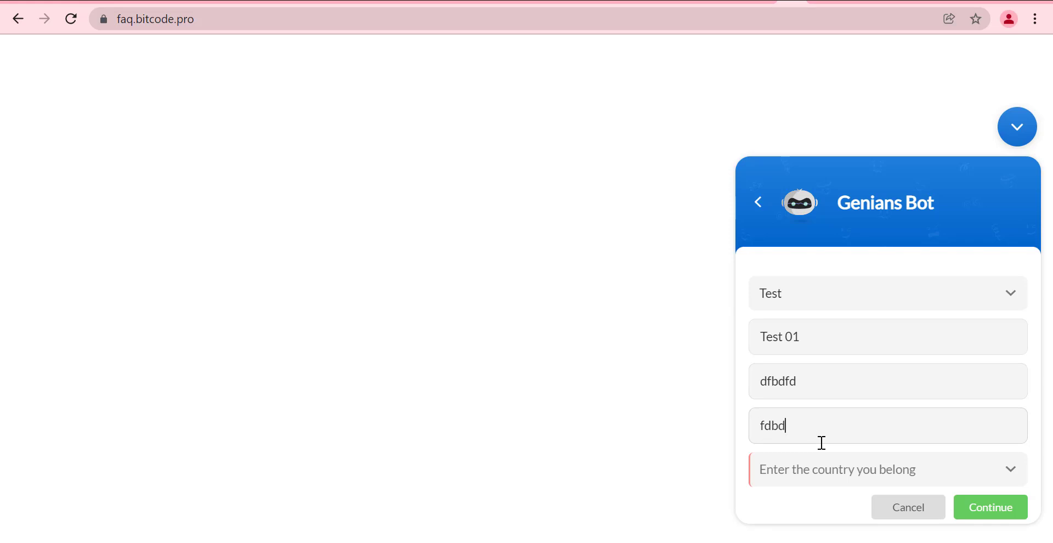
pyautogui.write('@jfjbg.gfgg')
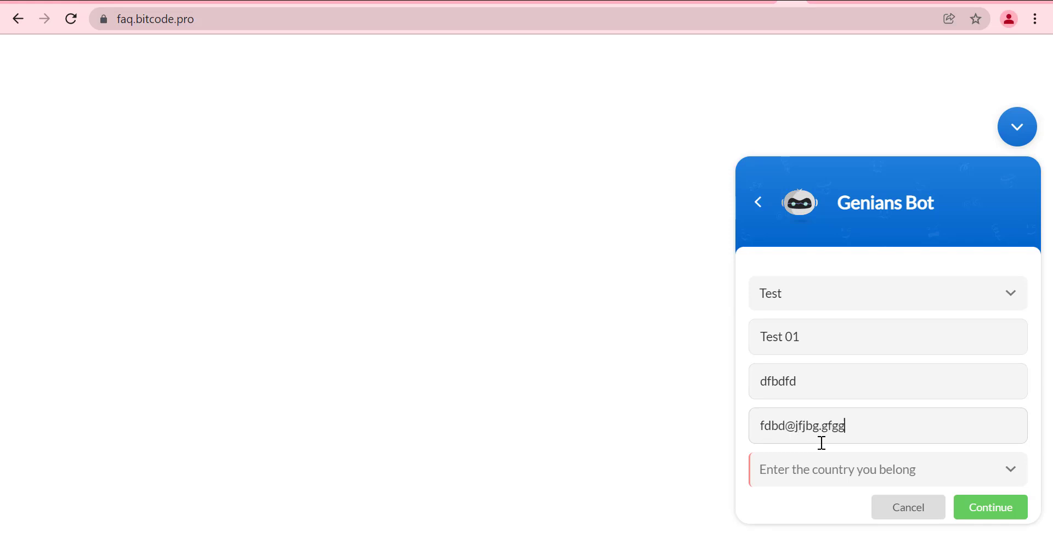
# Choose Bangladesh as the country in the chat form.
pyautogui.click(886, 470)
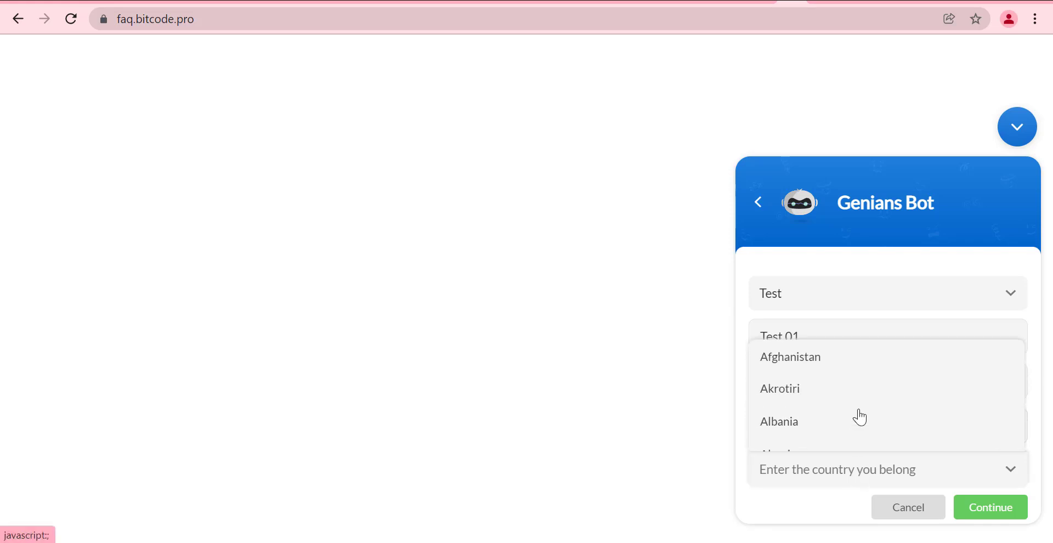
pyautogui.scroll(-3)
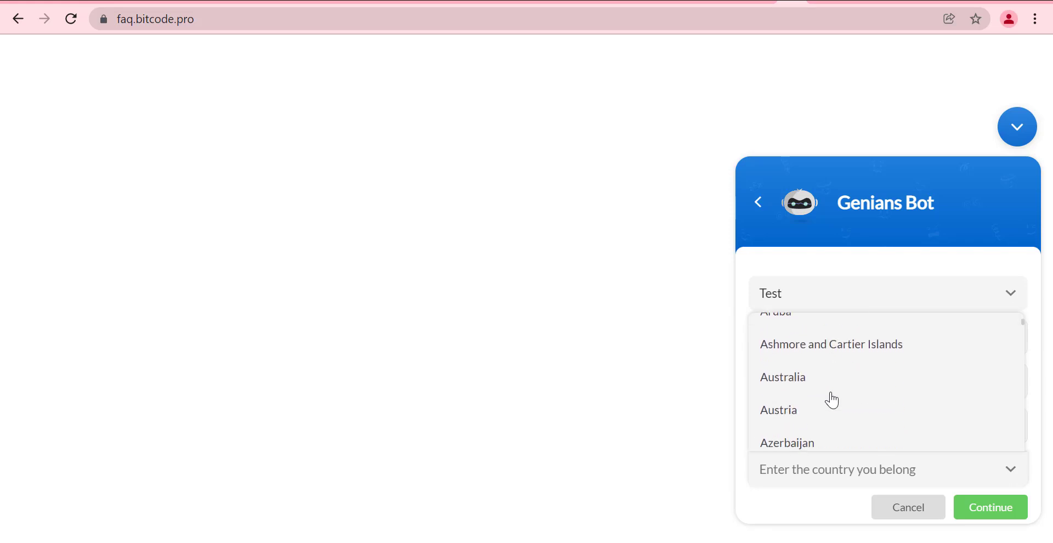
pyautogui.scroll(-3)
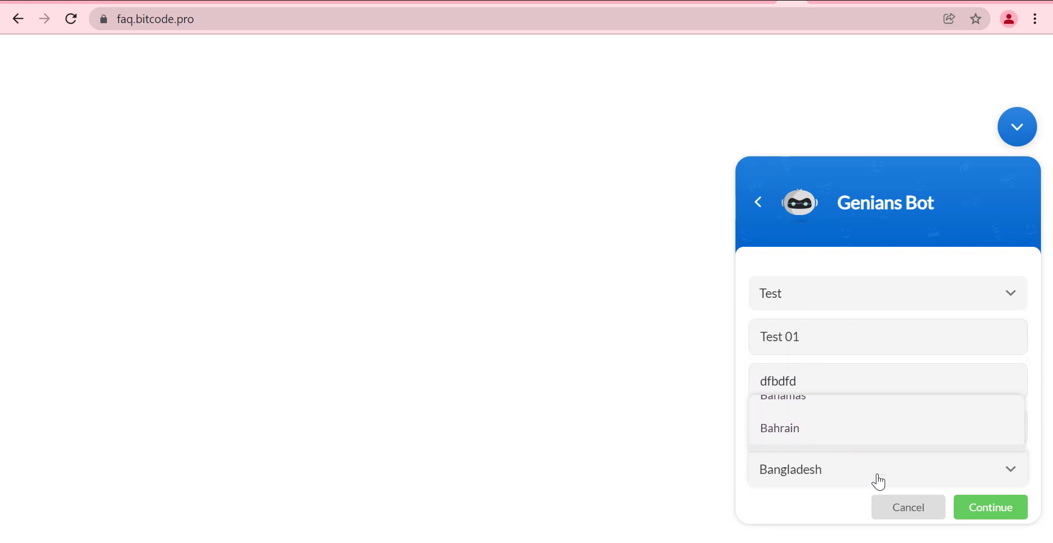
pyautogui.click(989, 507)
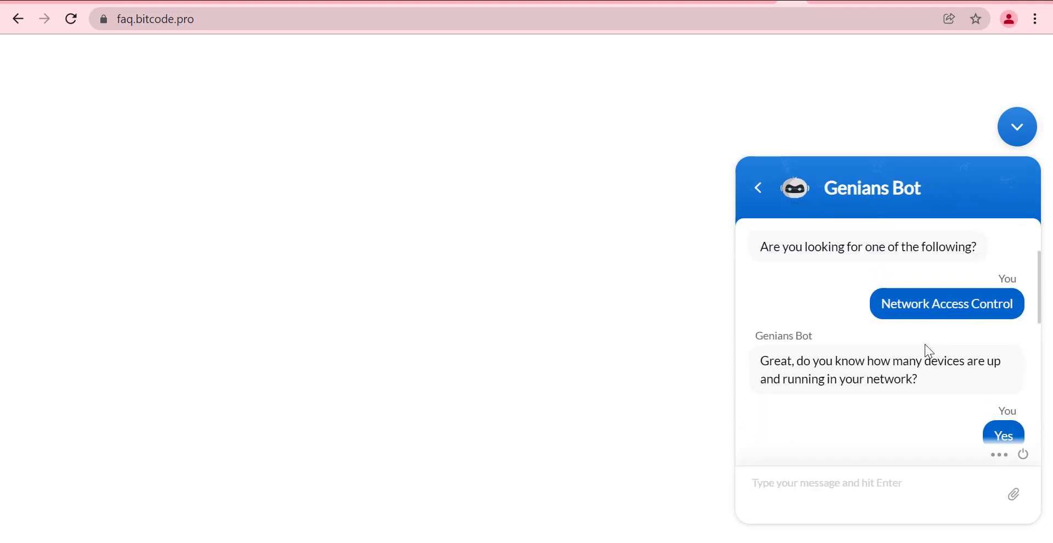
# Answer the Genians Bot's Network Access Control prompt, then return to the SalesIQ editor.
pyautogui.click(1003, 435)
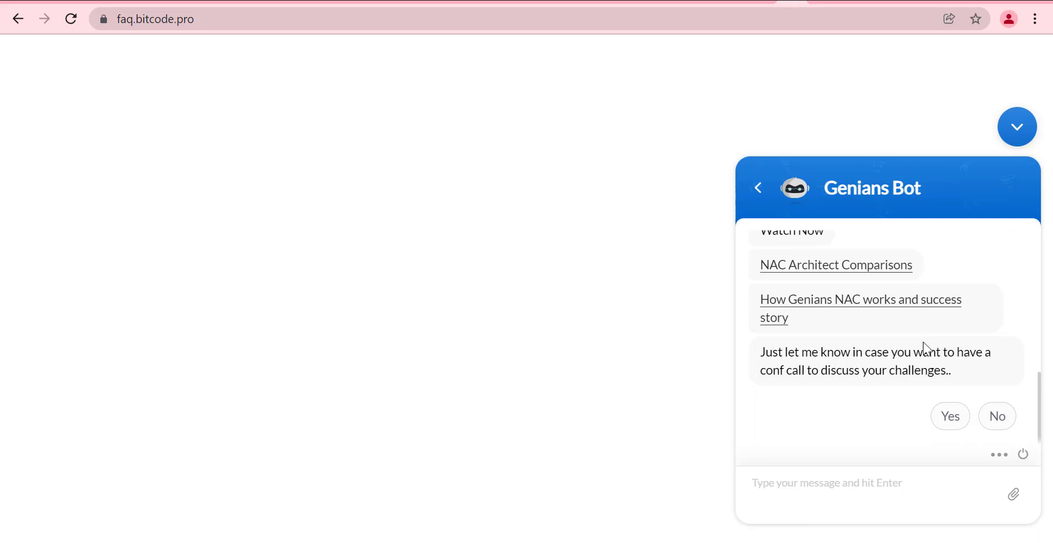
pyautogui.moveTo(437, 35)
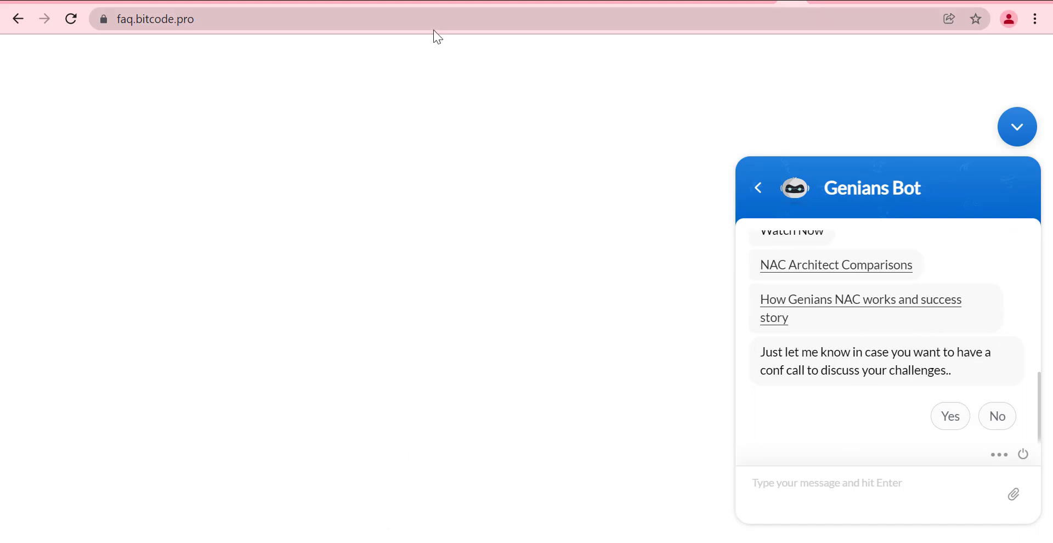
pyautogui.click(153, 18)
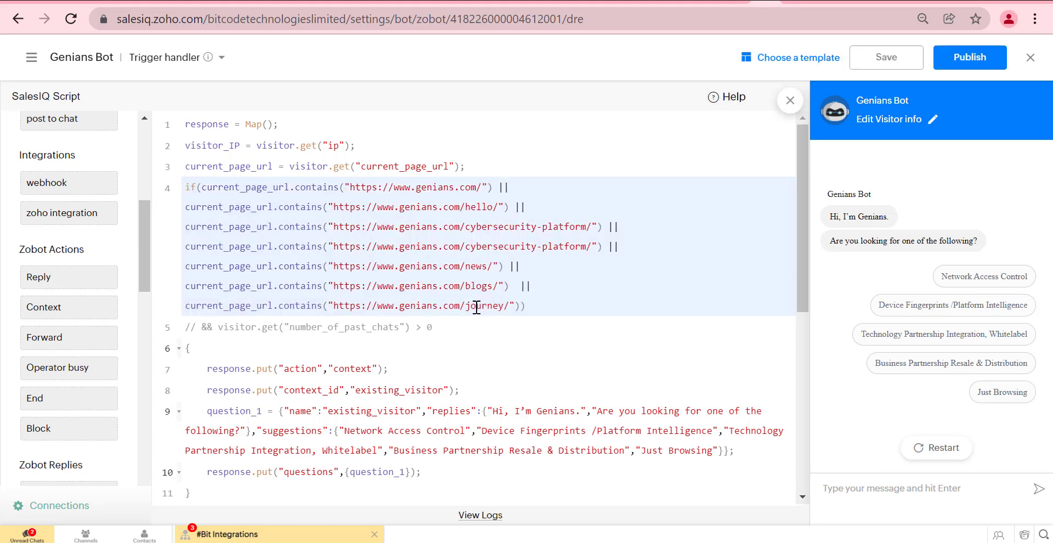
# Add the faq.bitcode.pro URL match to the network-access-control condition, then save and publish.
pyautogui.scroll(-3)
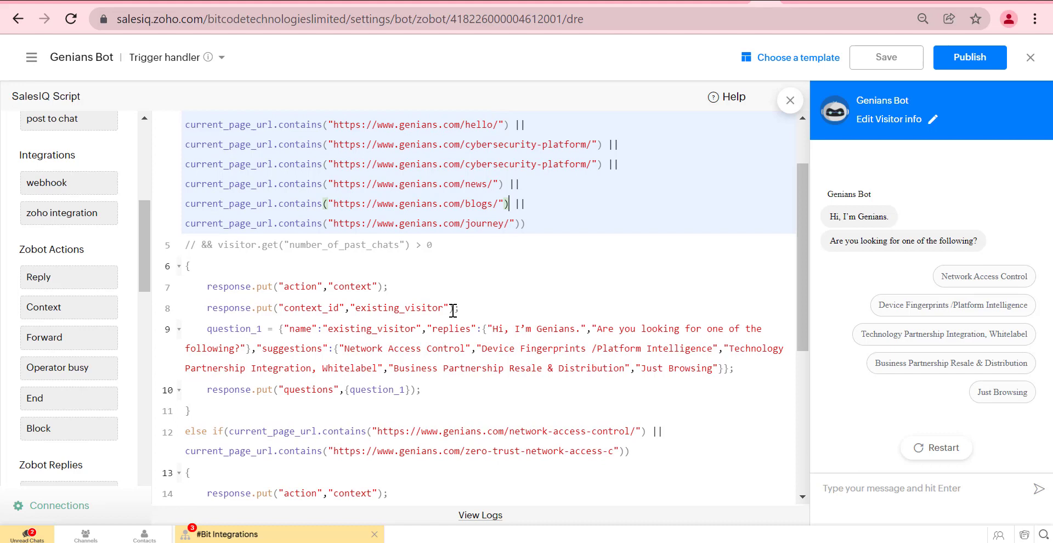
pyautogui.scroll(3)
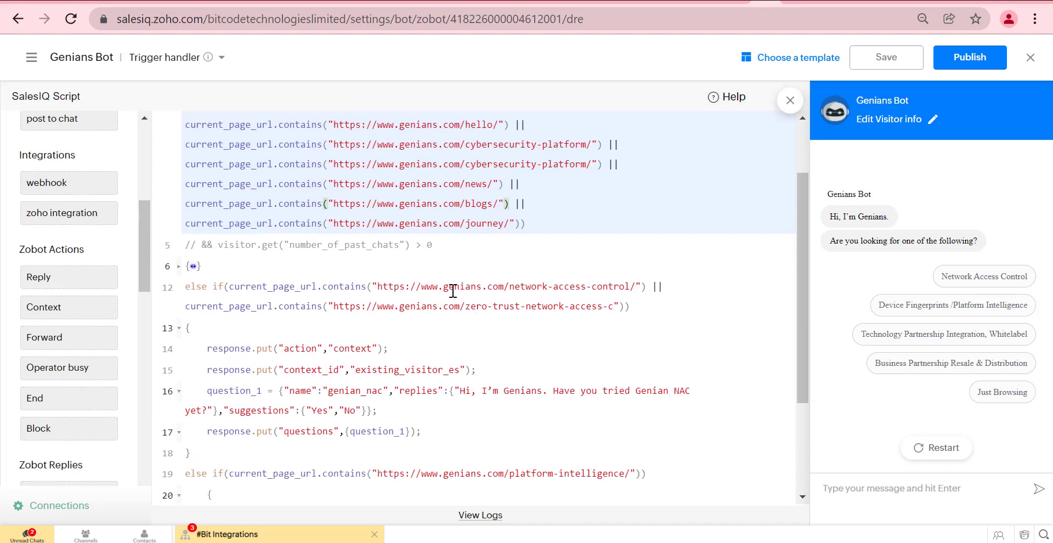
pyautogui.moveTo(481, 408)
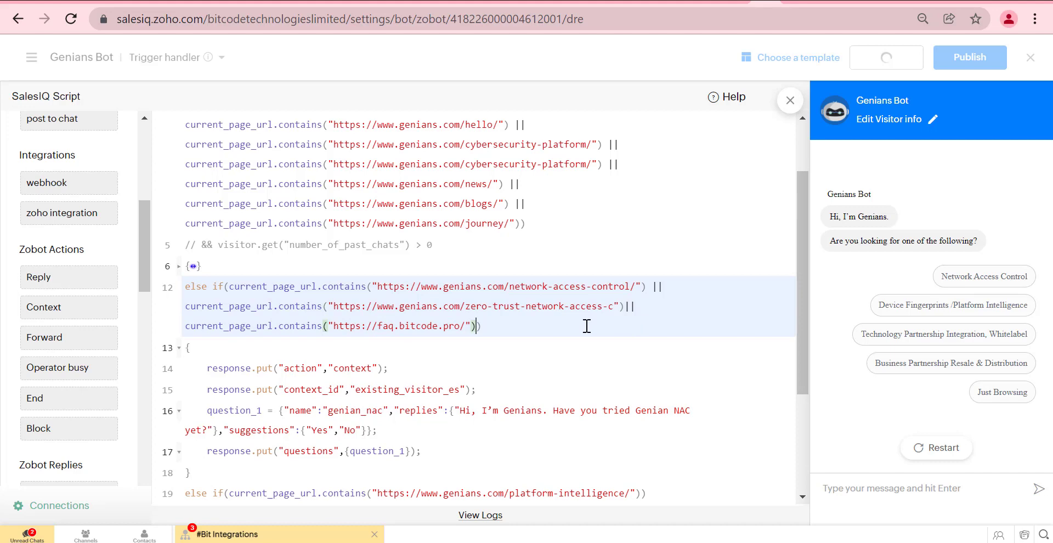
pyautogui.click(969, 57)
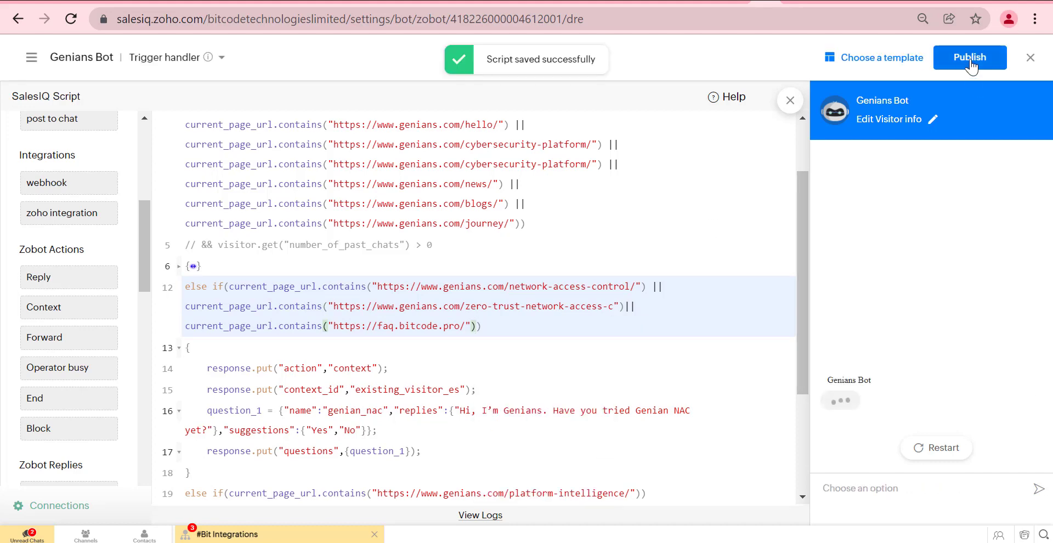
pyautogui.click(969, 57)
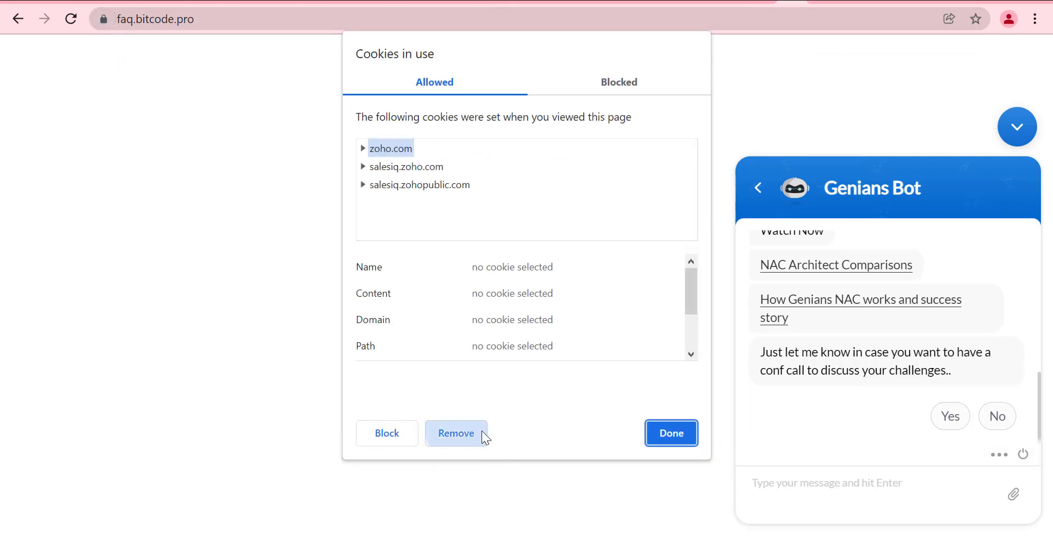
# Remove faq.bitcode.pro's Zoho cookies so the bot restarts with the Genian NAC greeting.
pyautogui.click(670, 433)
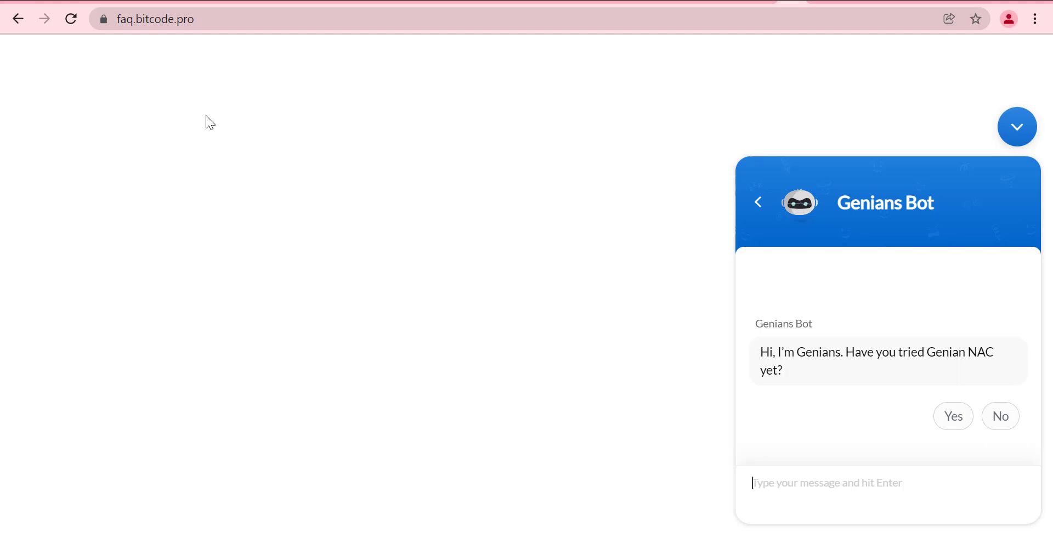
pyautogui.moveTo(797, 223)
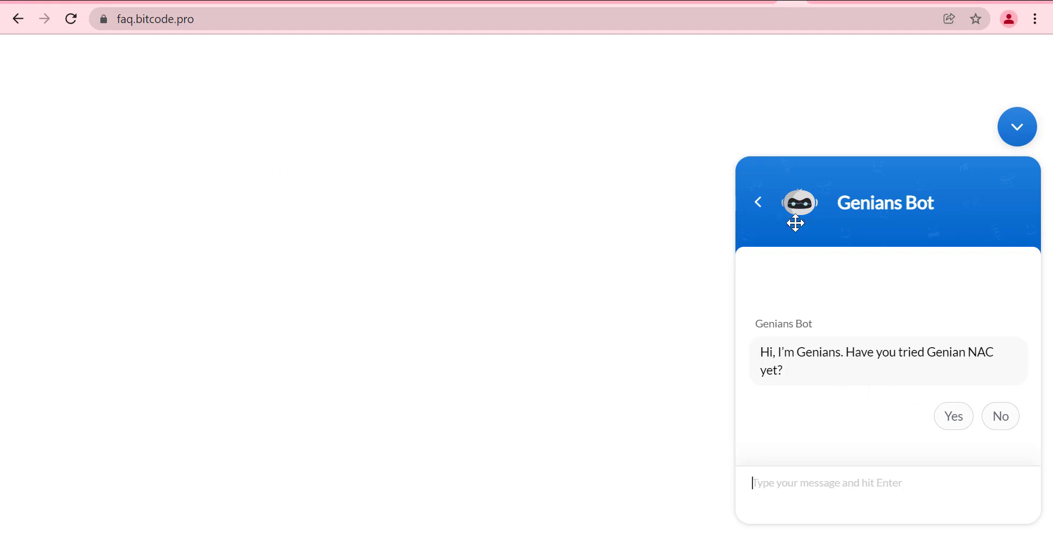
pyautogui.moveTo(612, 332)
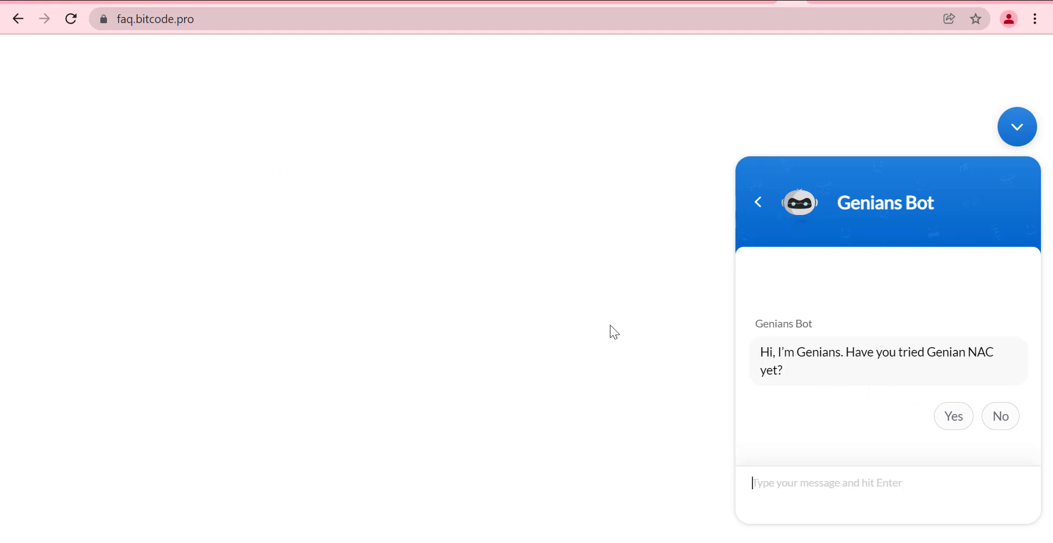
pyautogui.moveTo(570, 246)
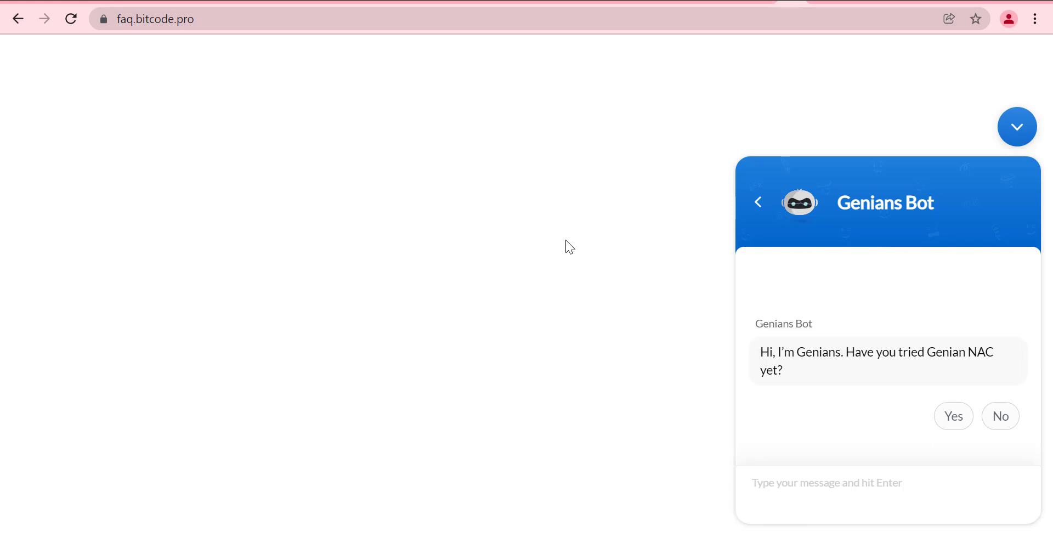
pyautogui.moveTo(808, 370)
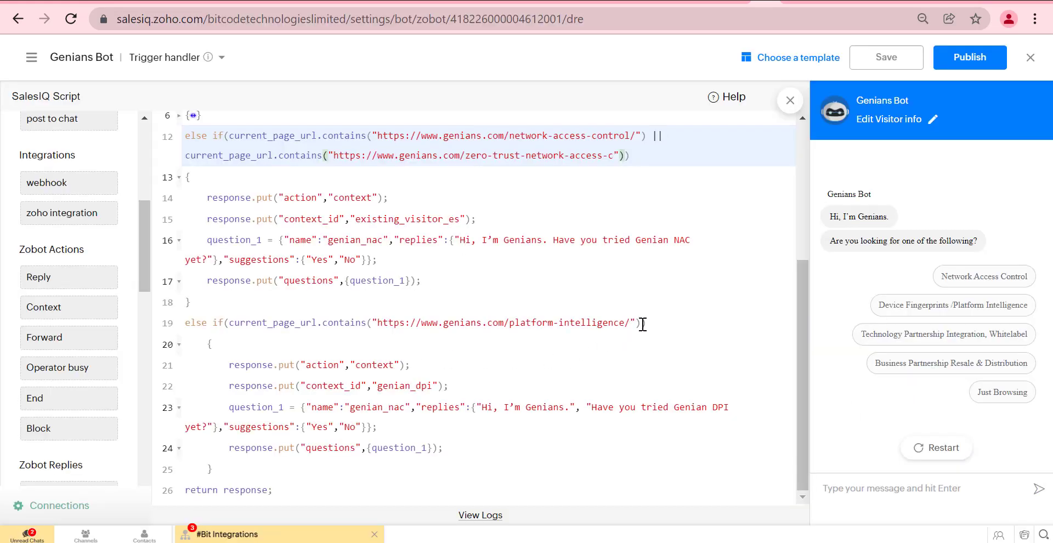
# Move the faq.bitcode.pro match to the platform-intelligence else-if, then save and publish.
pyautogui.click(643, 323)
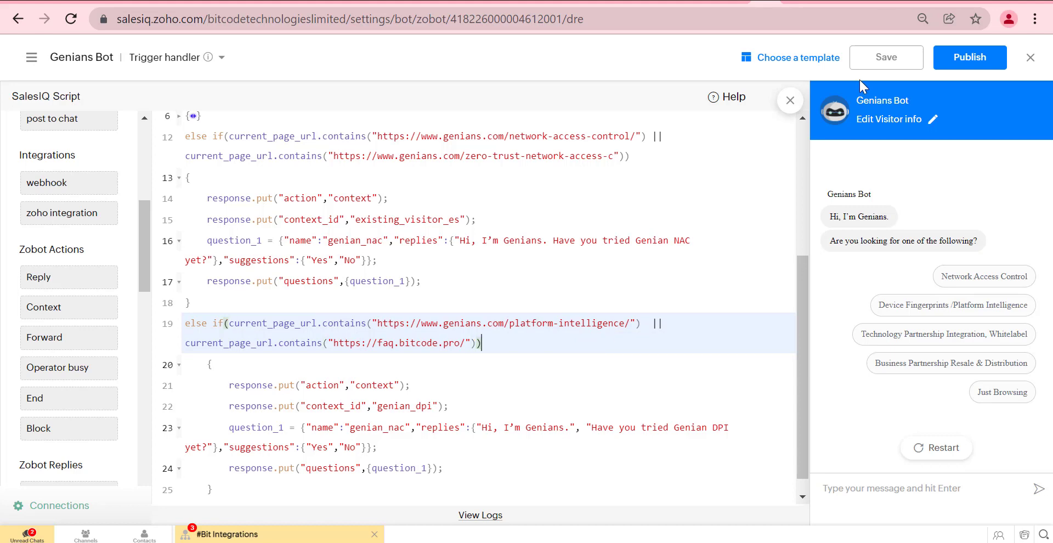
pyautogui.click(885, 58)
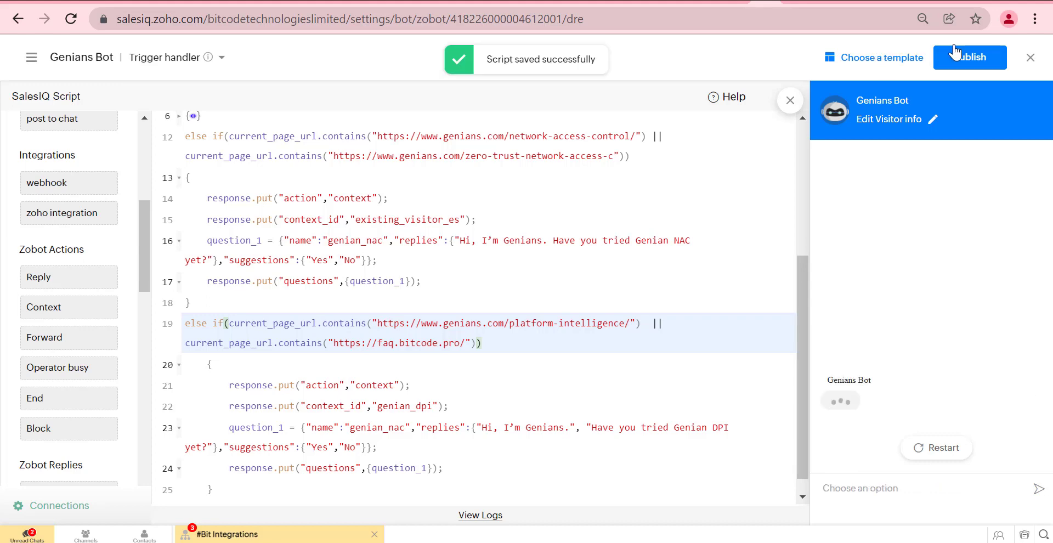
pyautogui.click(968, 57)
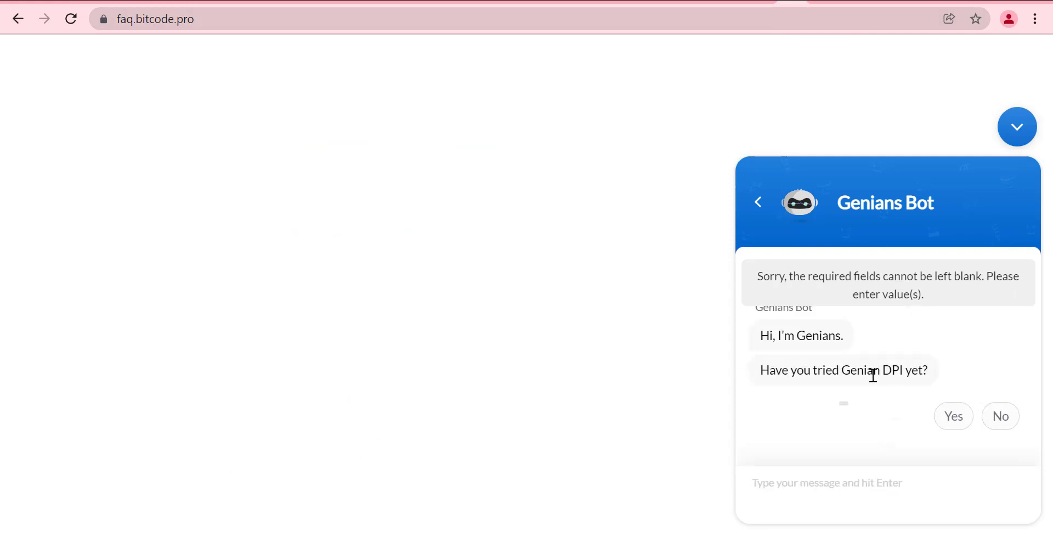
pyautogui.doubleClick(884, 371)
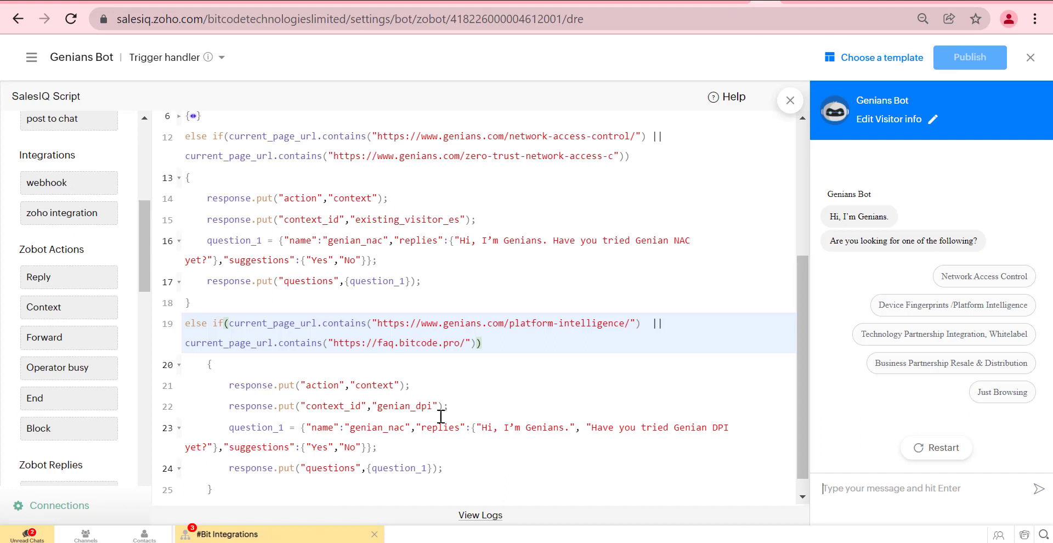
pyautogui.moveTo(657, 429)
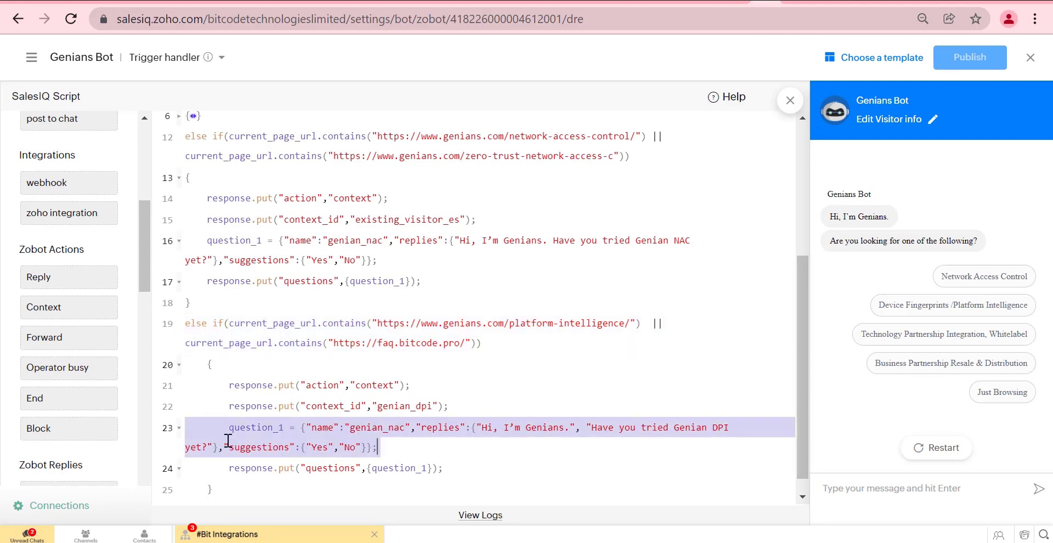
# Add number_of_past_chats > 0 to the homepage branch and the DPI else-if, then publish.
pyautogui.scroll(3)
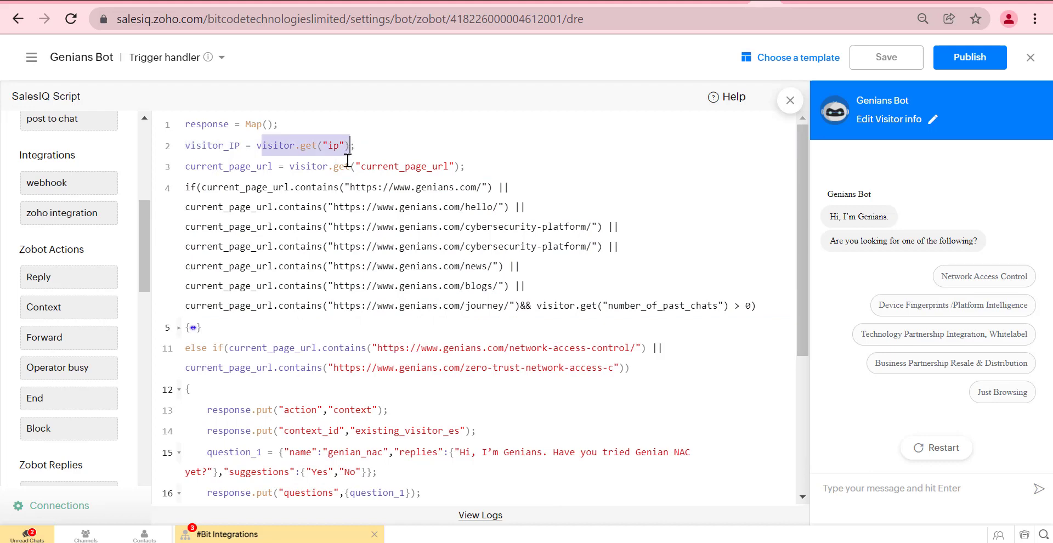
pyautogui.moveTo(559, 249)
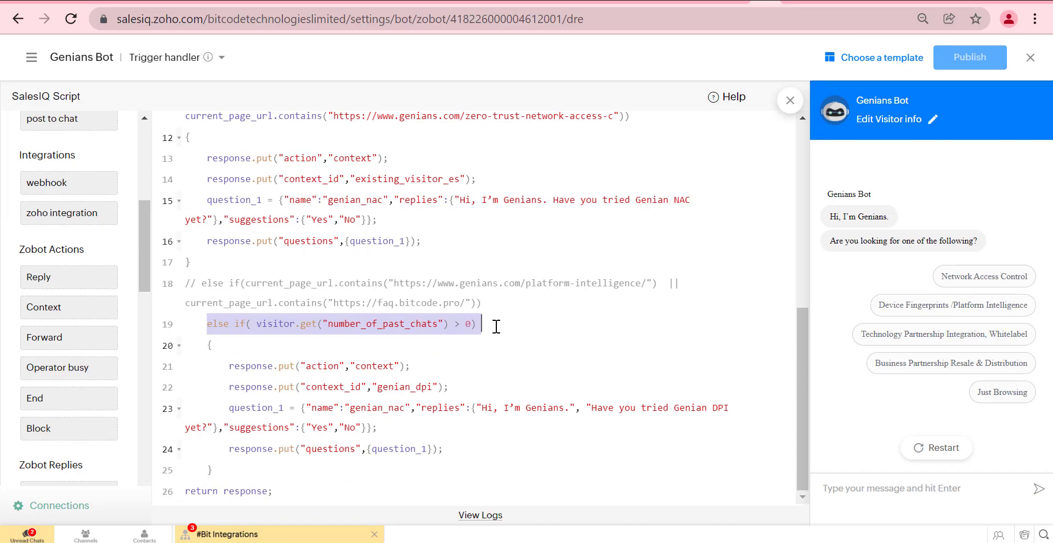
pyautogui.scroll(3)
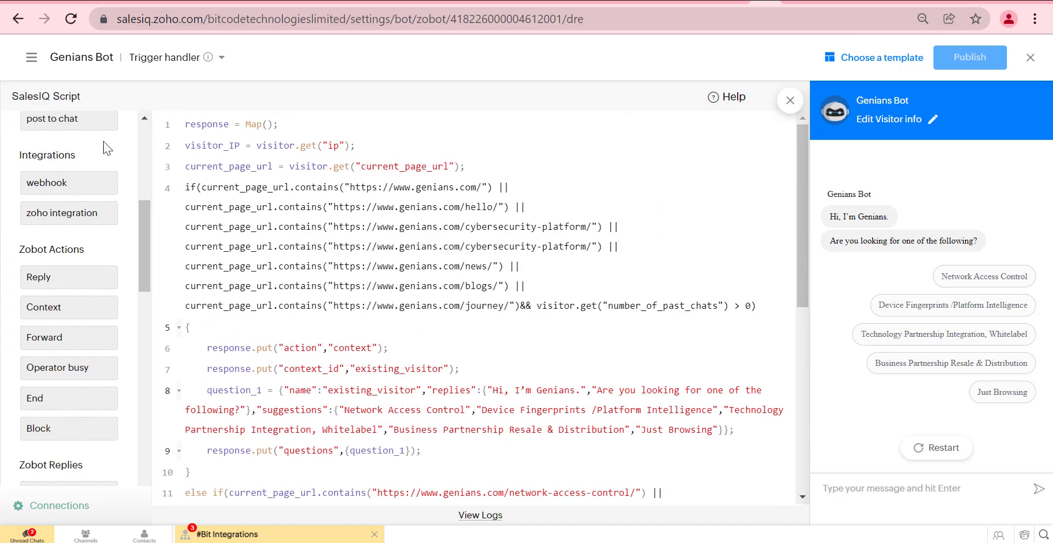
pyautogui.scroll(-3)
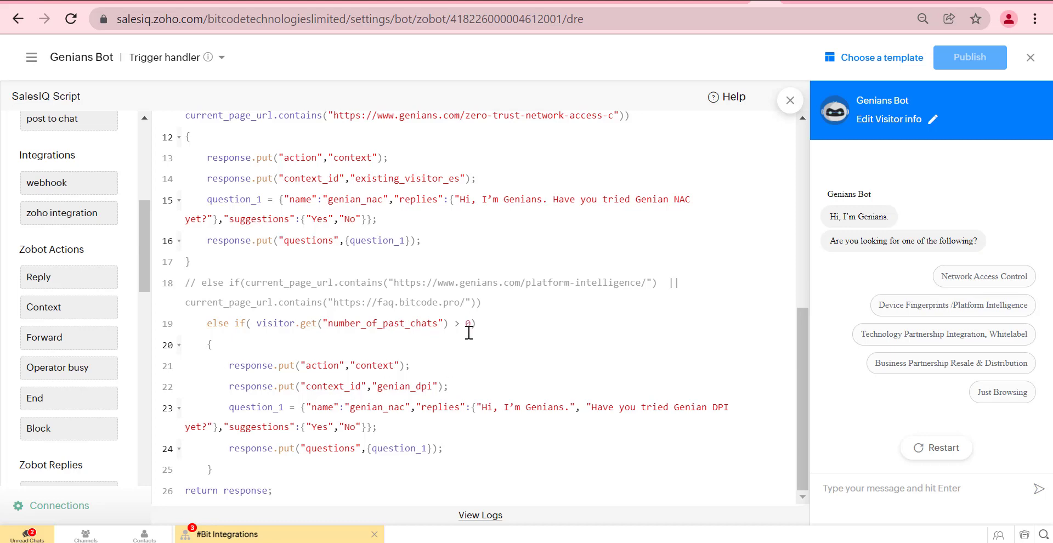
pyautogui.click(103, 18)
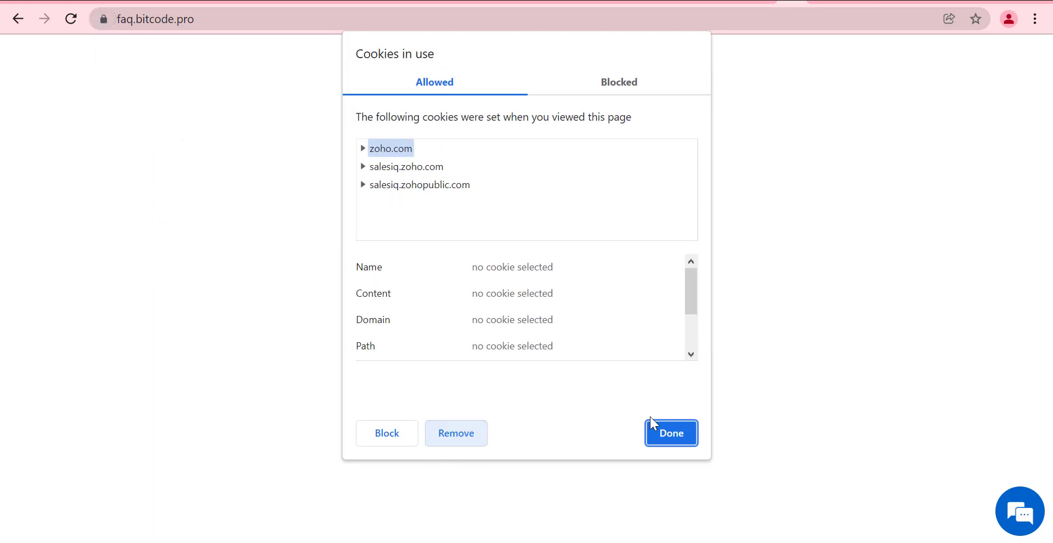
# Finish clearing the site's cookies and reopen the chat widget as a new visitor.
pyautogui.click(670, 433)
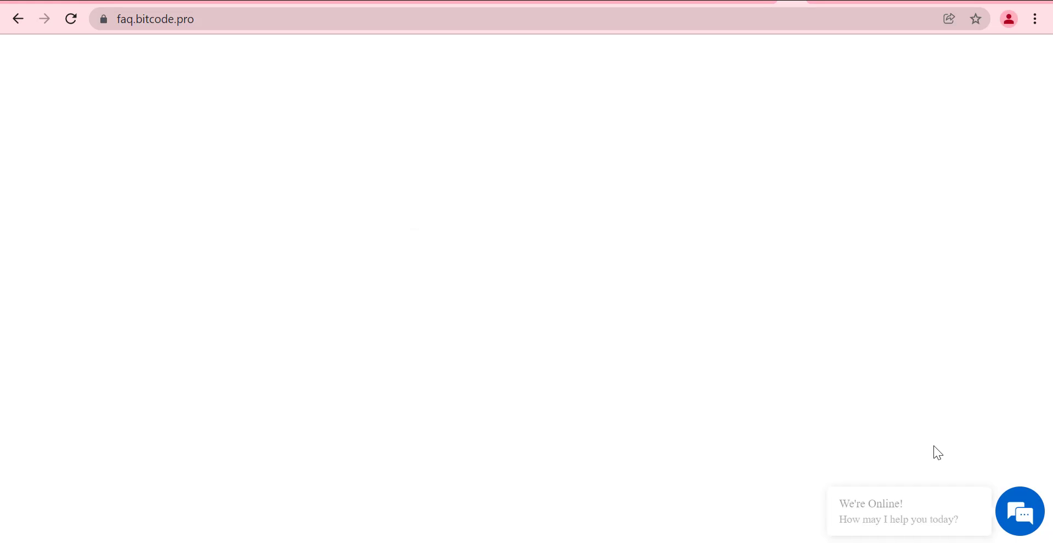
pyautogui.click(1019, 511)
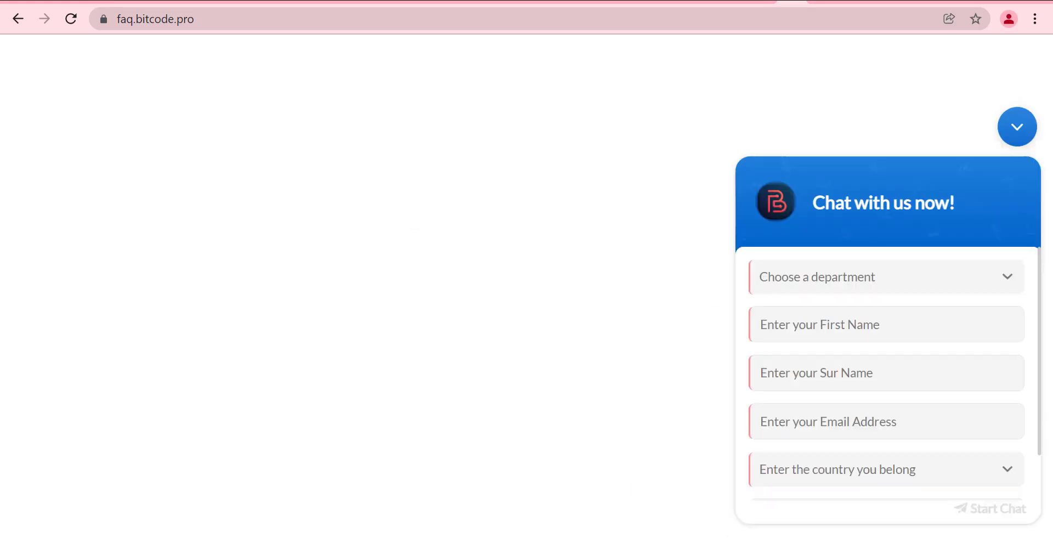
pyautogui.click(884, 276)
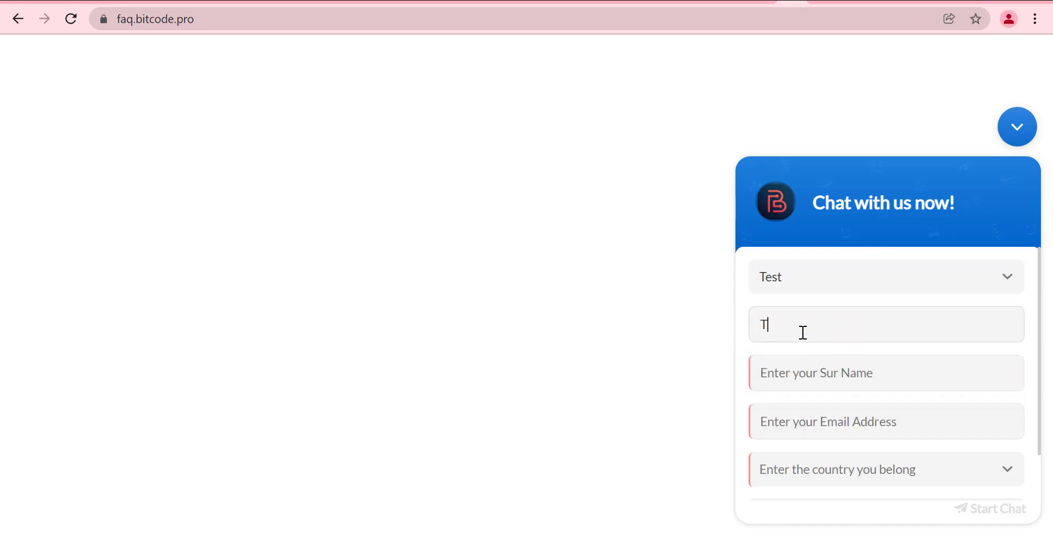
pyautogui.write('Test')
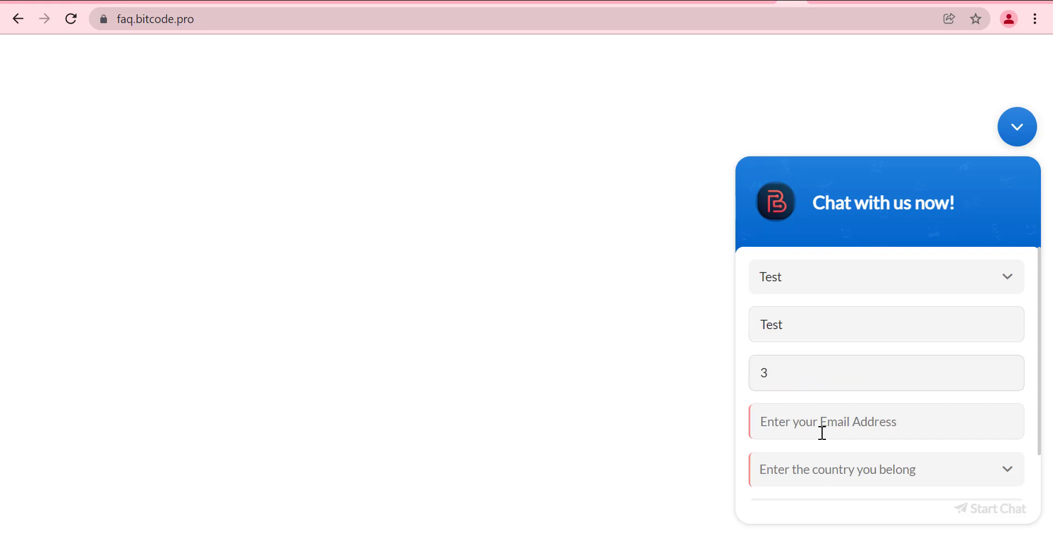
pyautogui.write('test@')
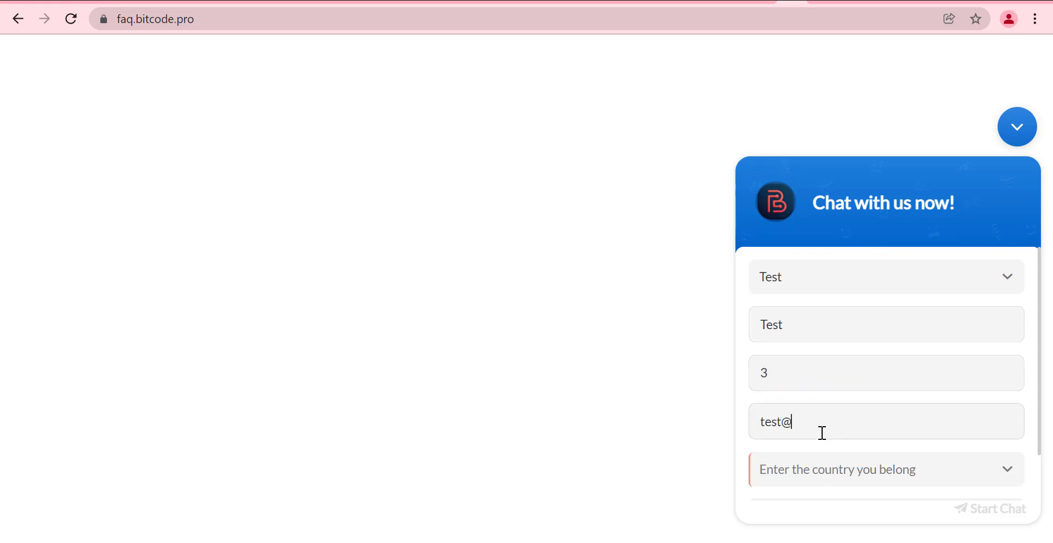
pyautogui.write('test')
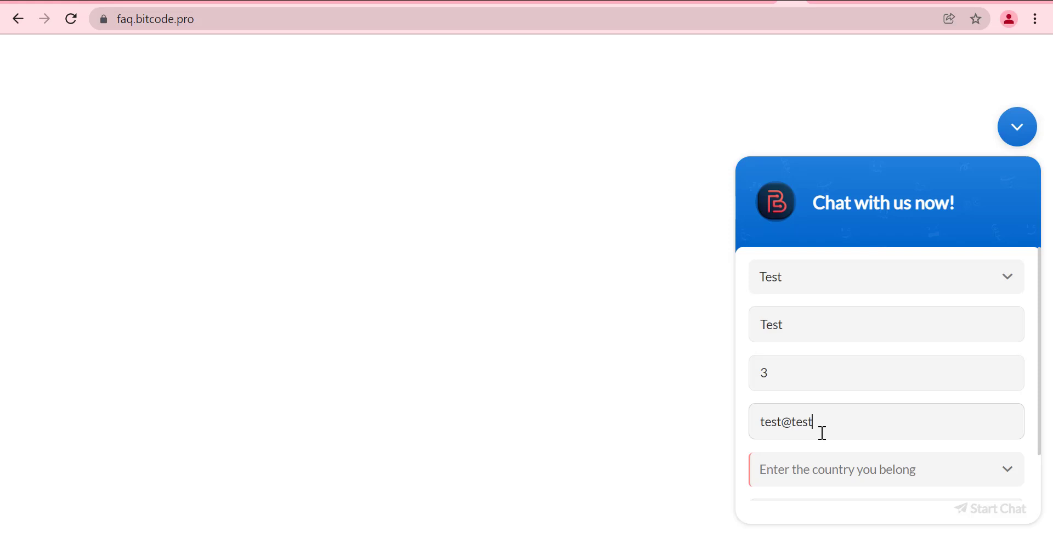
pyautogui.write('.com')
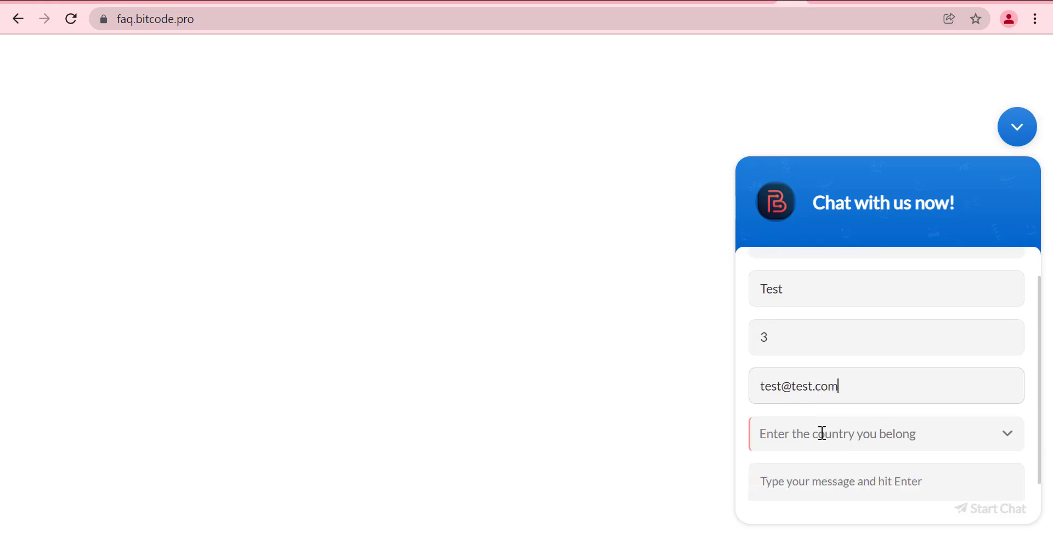
pyautogui.click(886, 434)
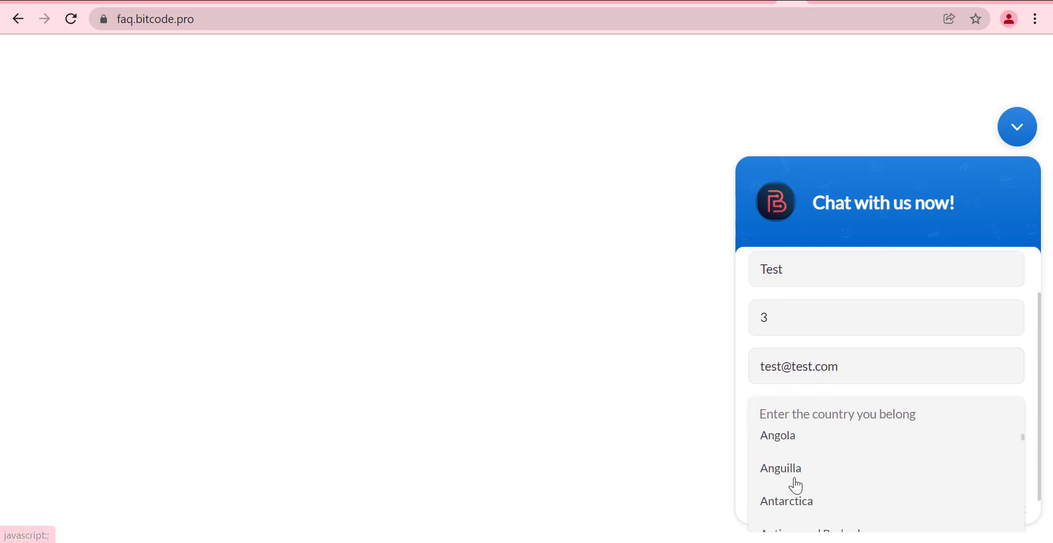